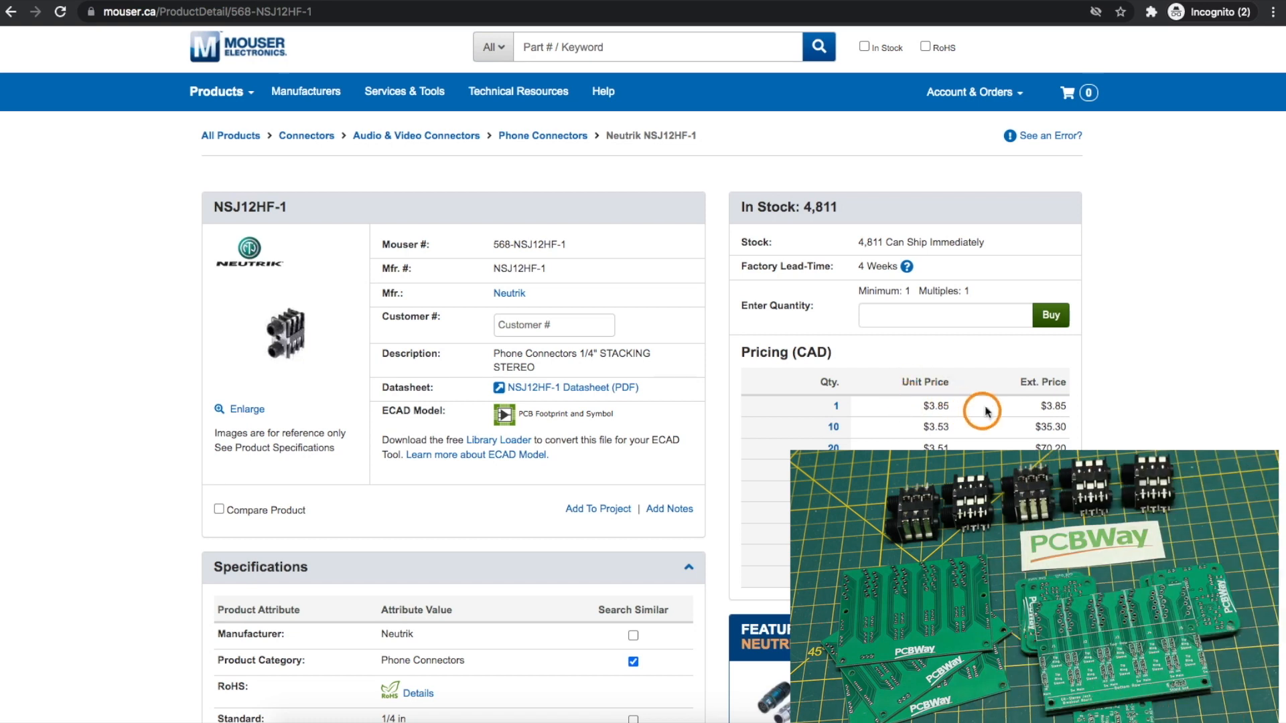
mouse_move(123, 343)
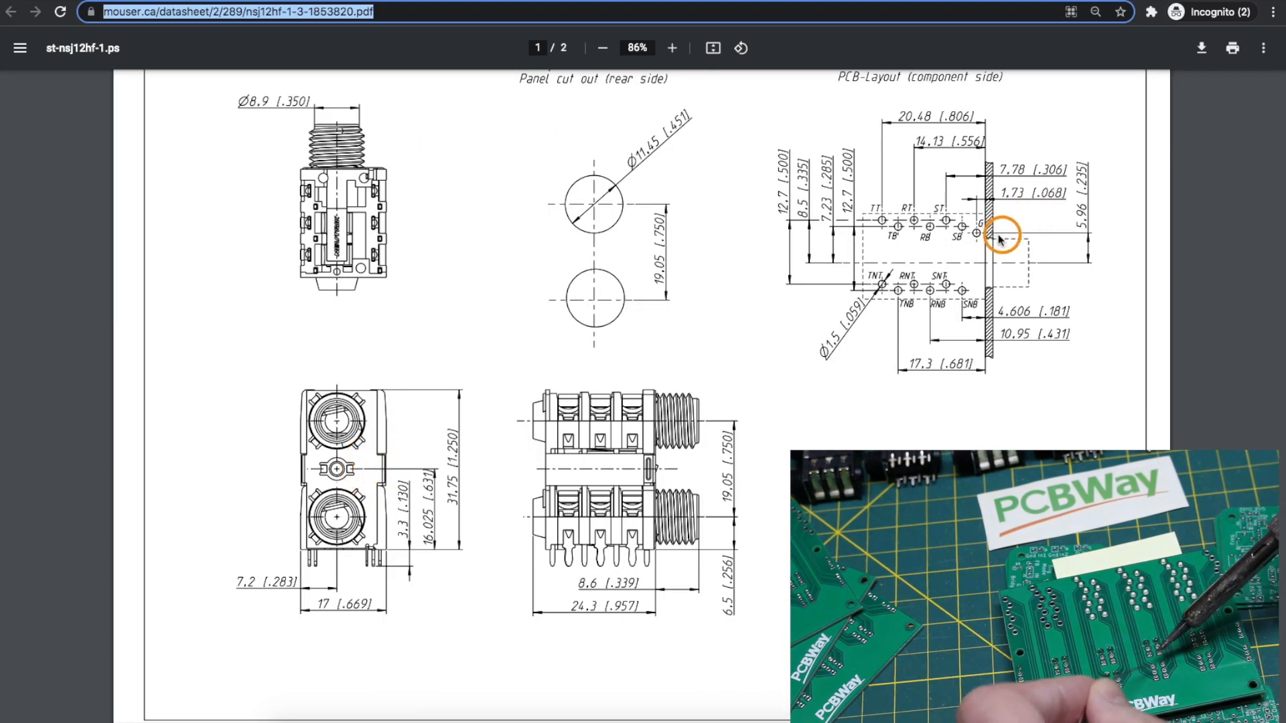
mouse_move(407, 446)
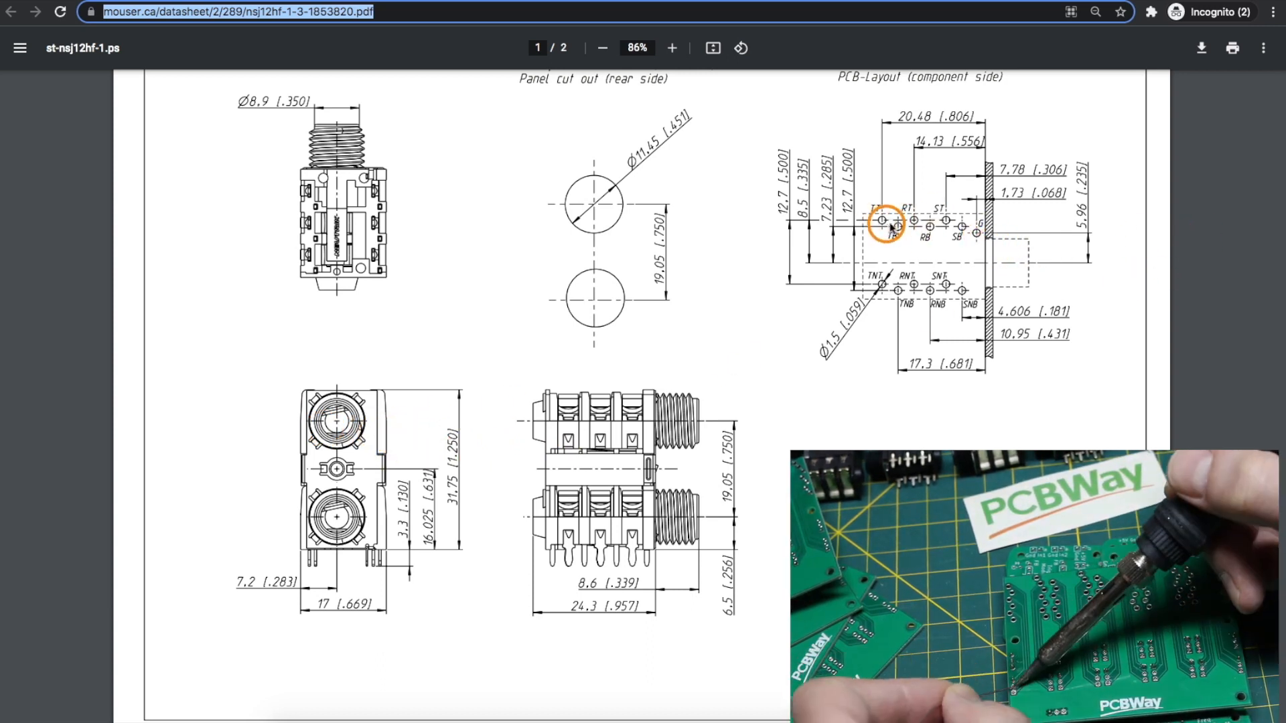
mouse_move(946, 243)
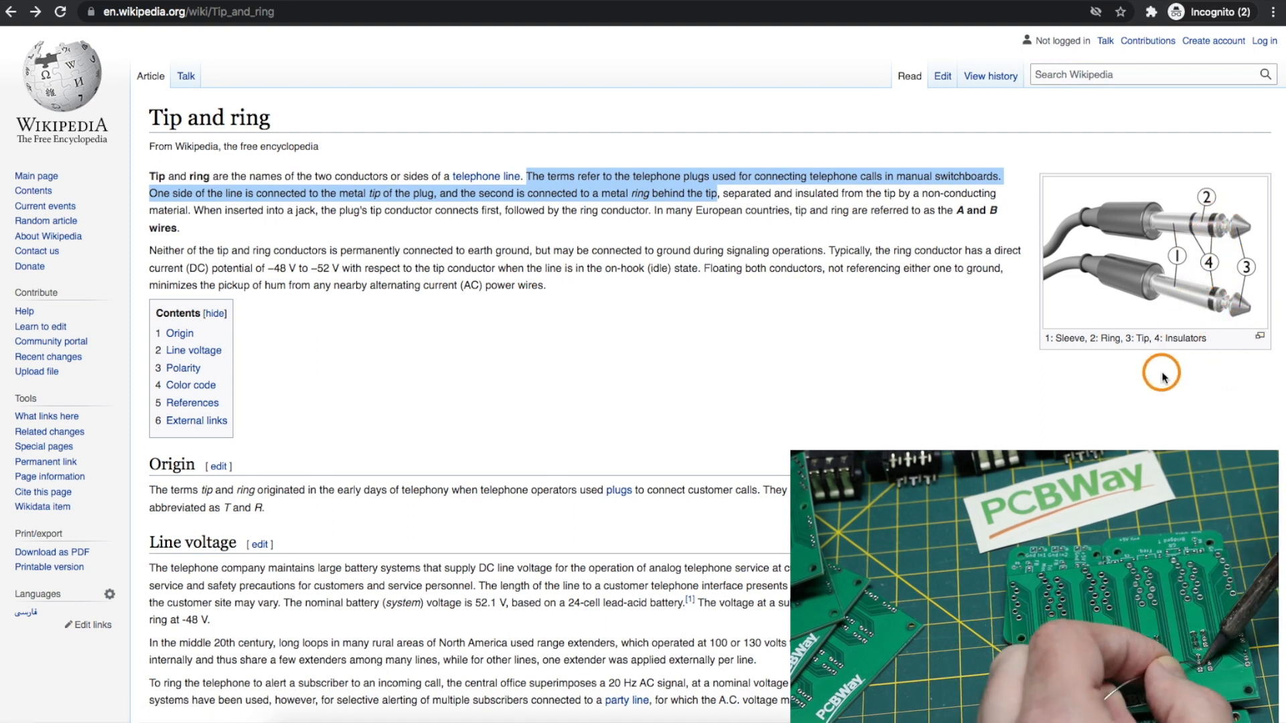
mouse_move(1154, 369)
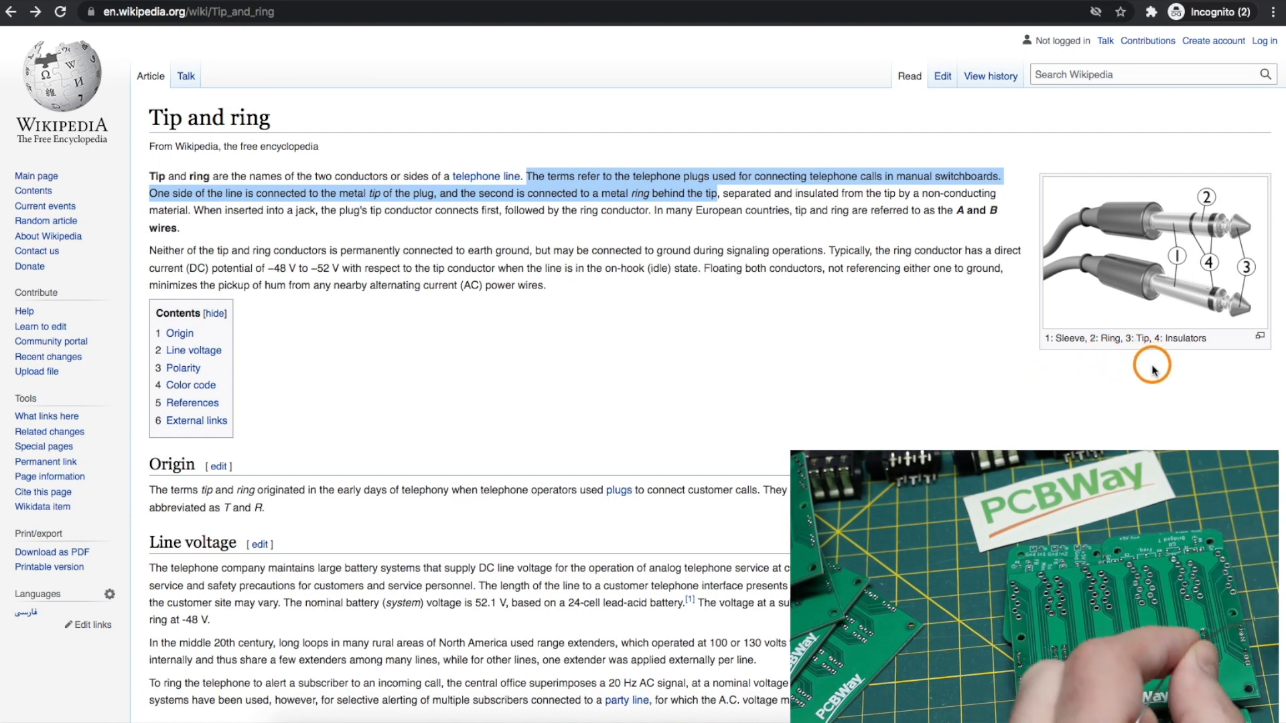
left_click(727, 196)
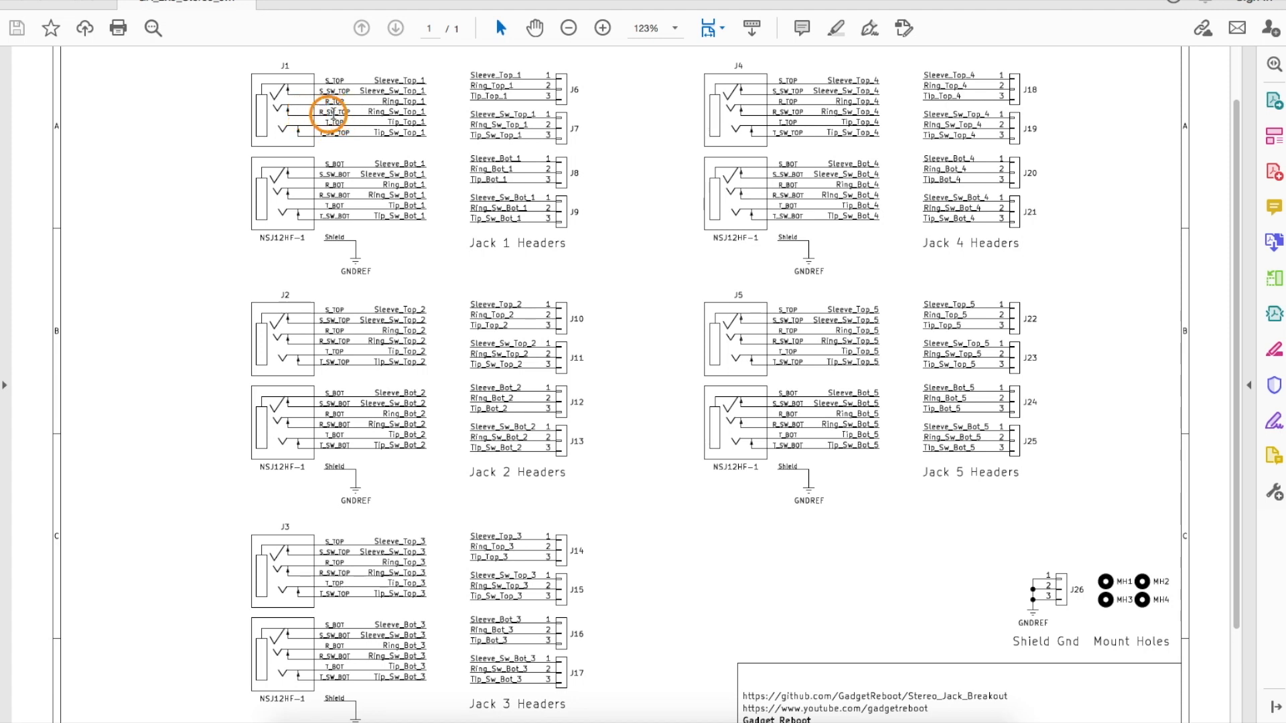
mouse_move(426, 120)
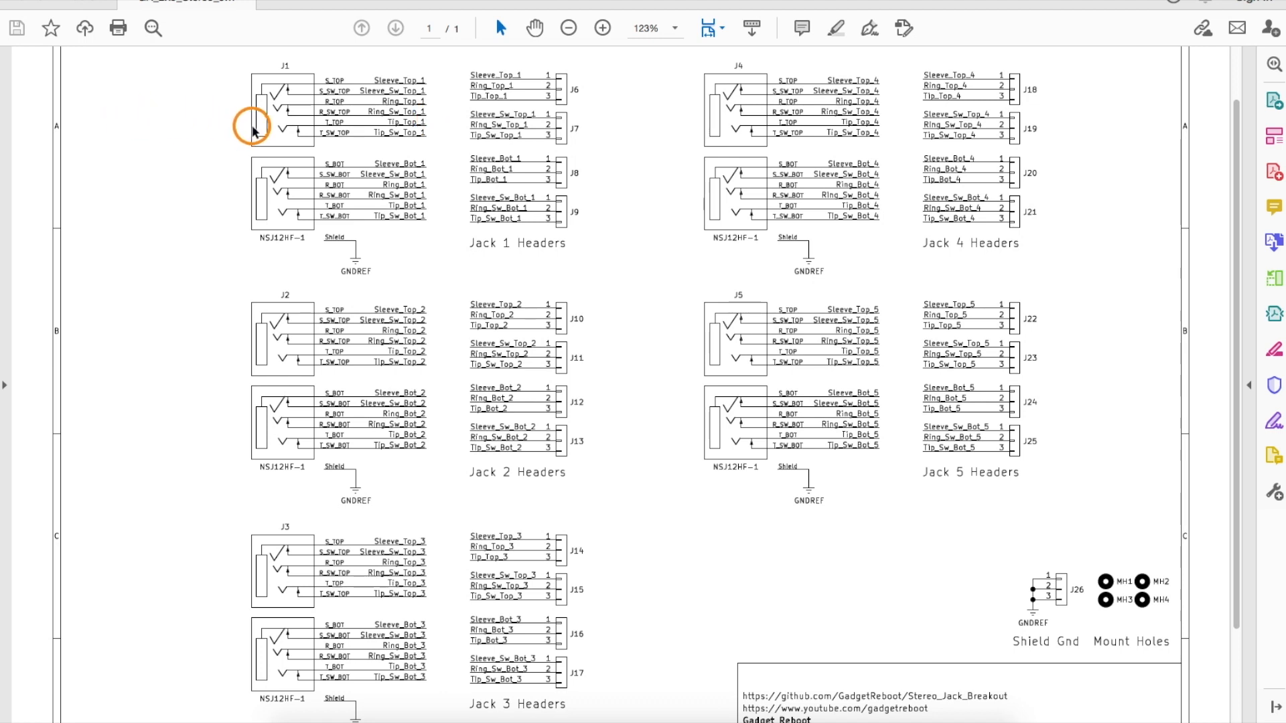
mouse_move(337, 122)
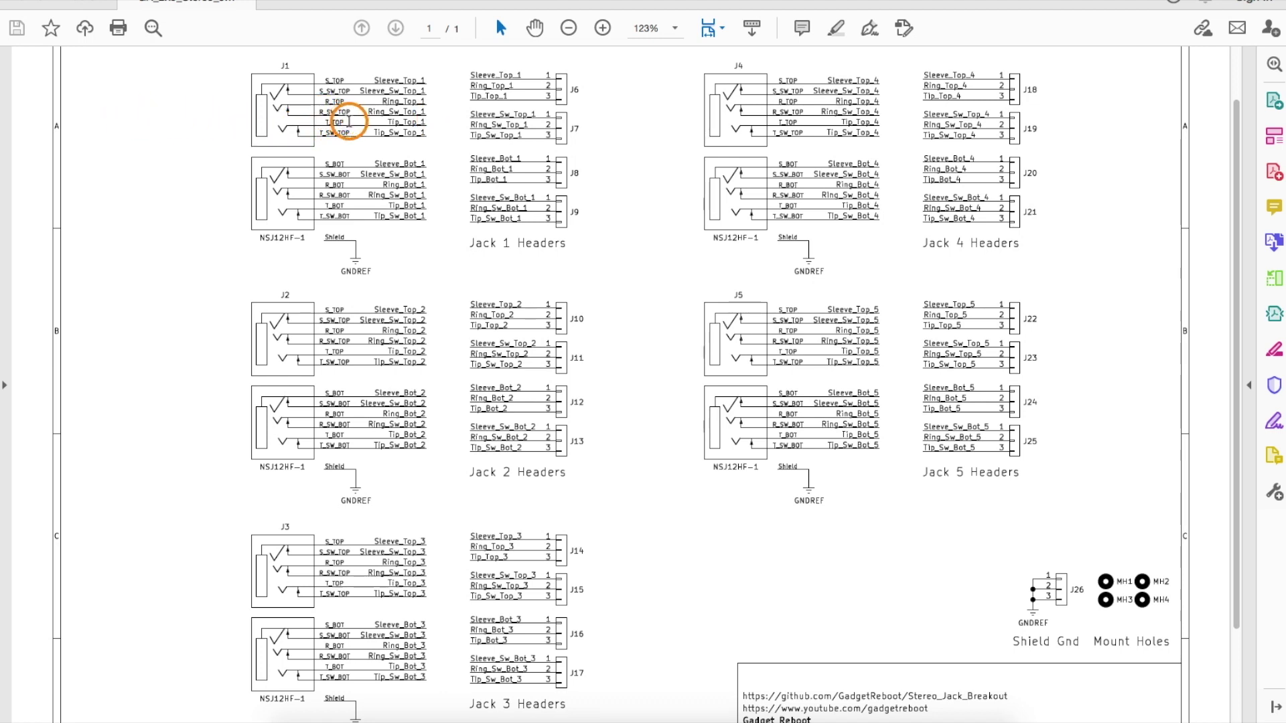
mouse_move(201, 120)
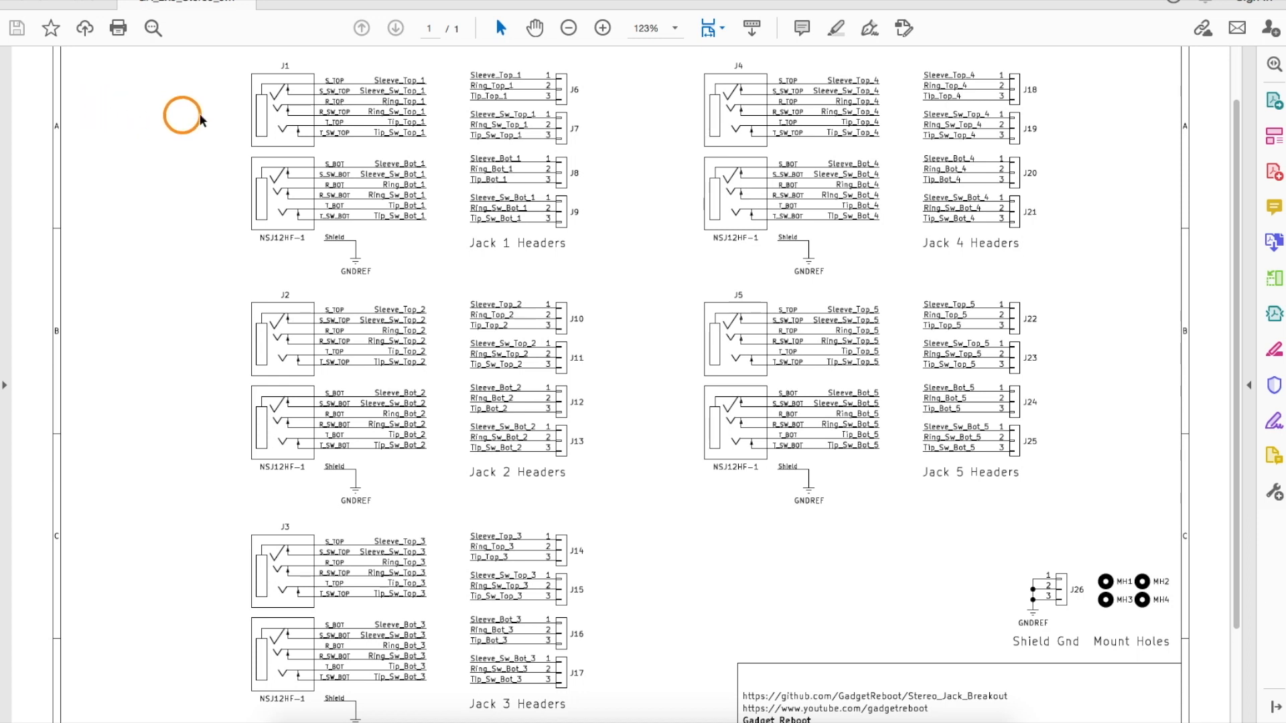
mouse_move(336, 115)
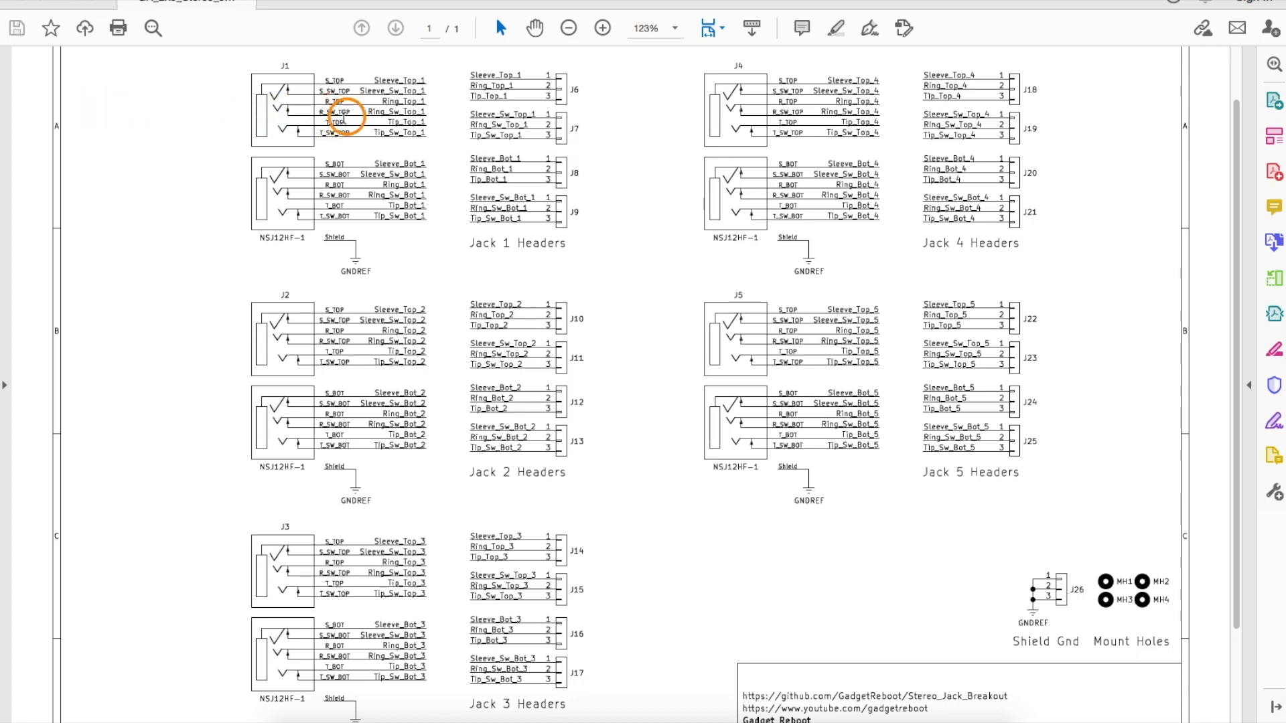